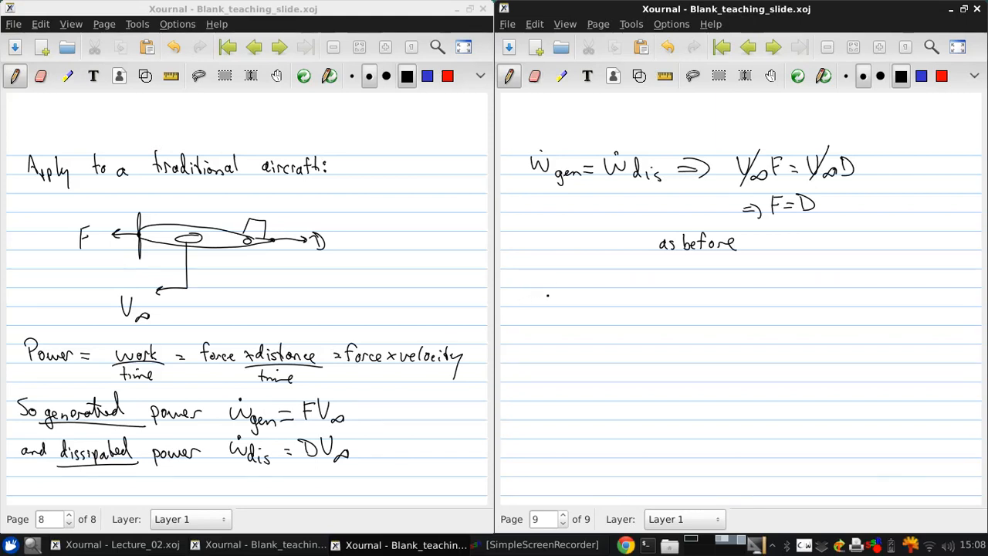
Handwrite 'Summary' below 'as before' and underline it as a heading
drag(517, 270, 548, 290)
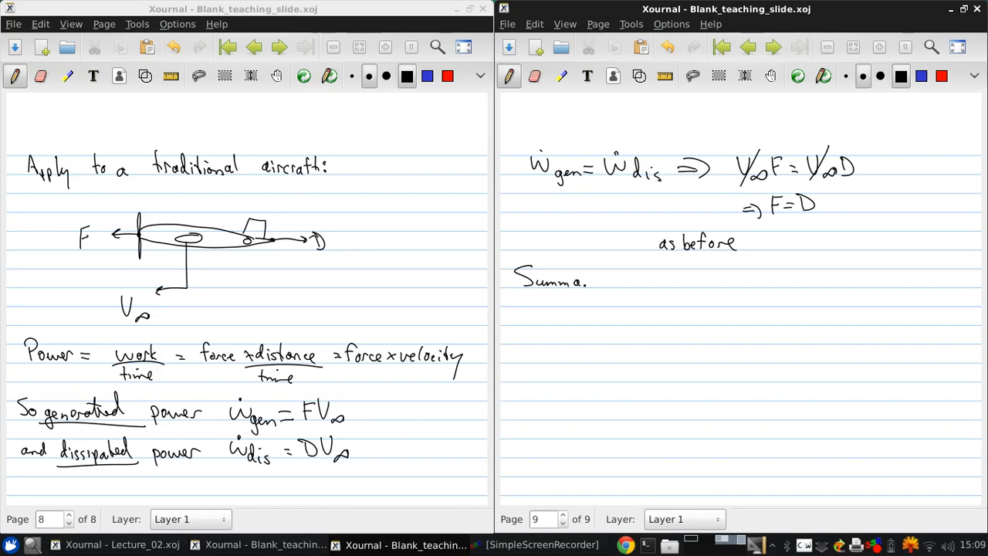
text(ry)
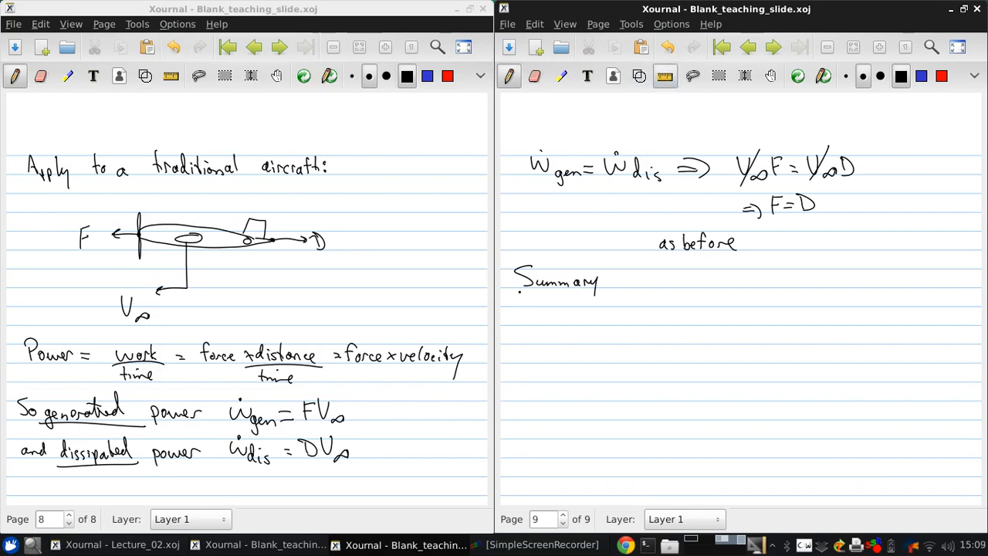
drag(512, 296, 614, 296)
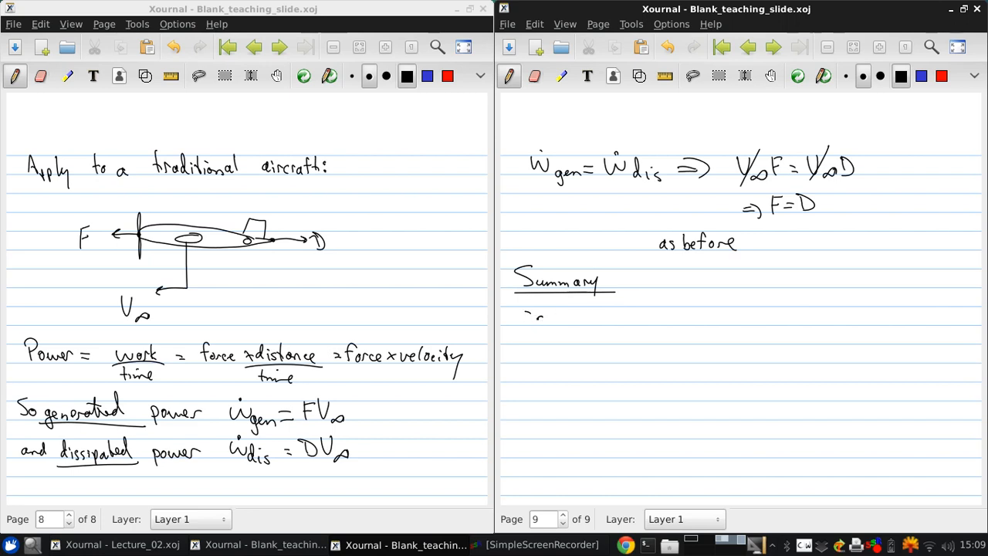
Handwrite '- aircraft fly by overcoming weight by generating lift', then begin the second bullet's dash
drag(531, 316, 602, 317)
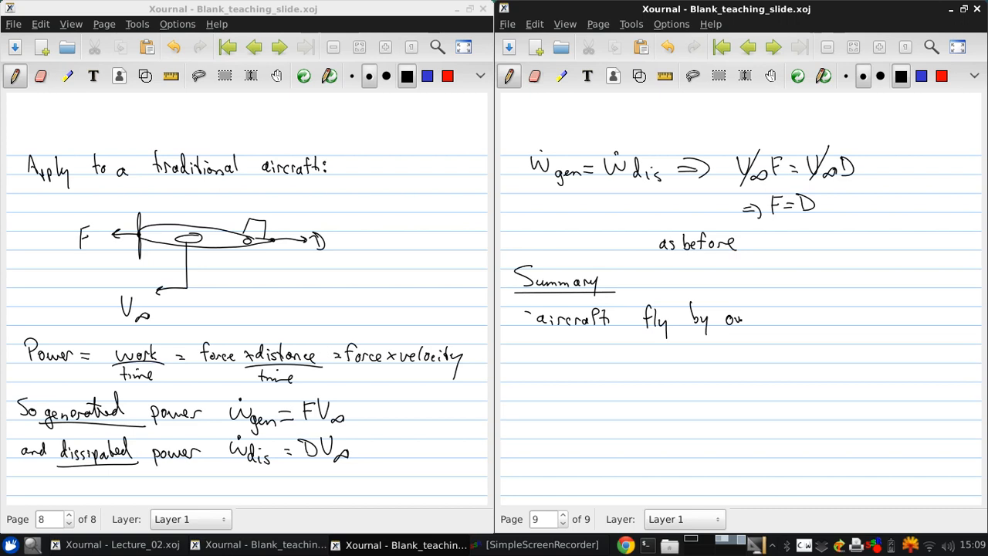
drag(744, 318, 787, 317)
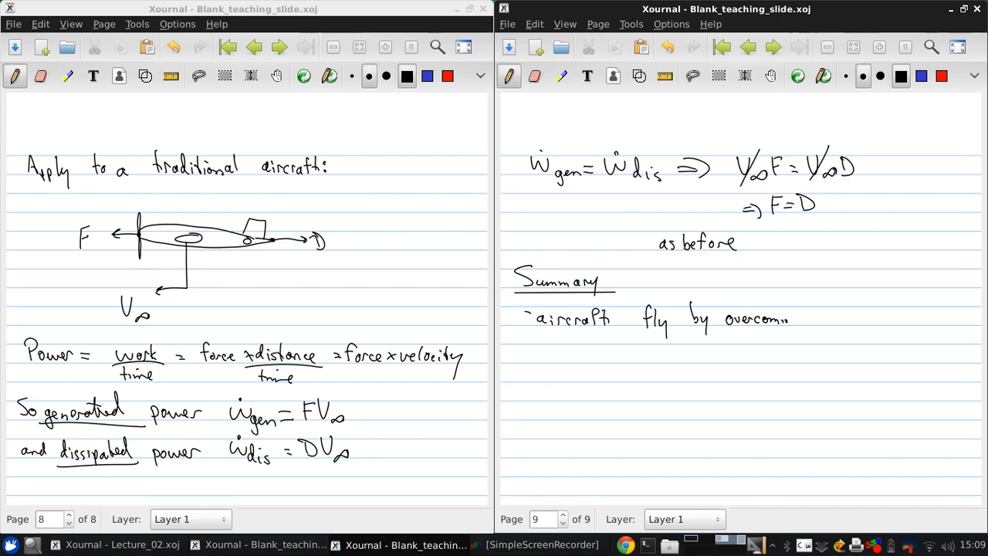
text(ing lif)
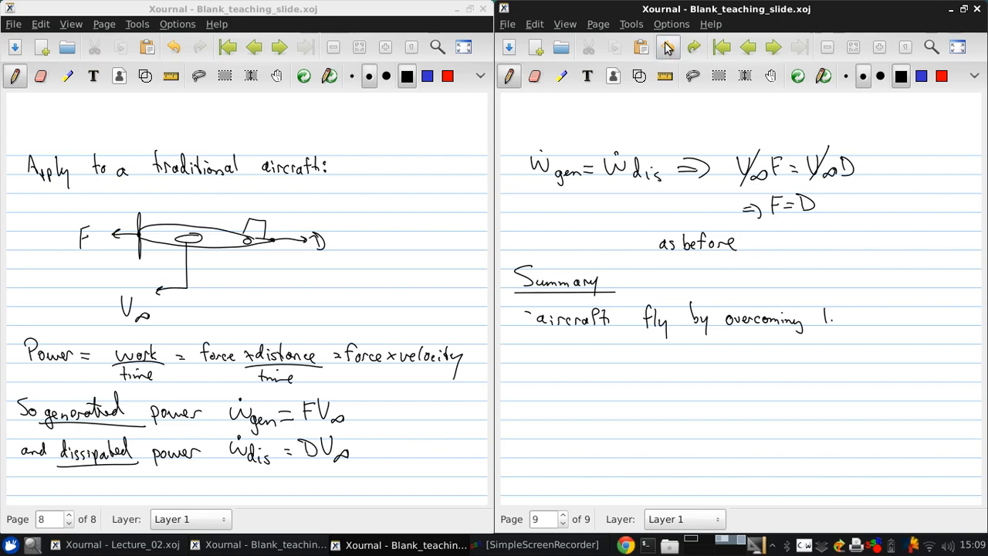
drag(830, 318, 852, 318)
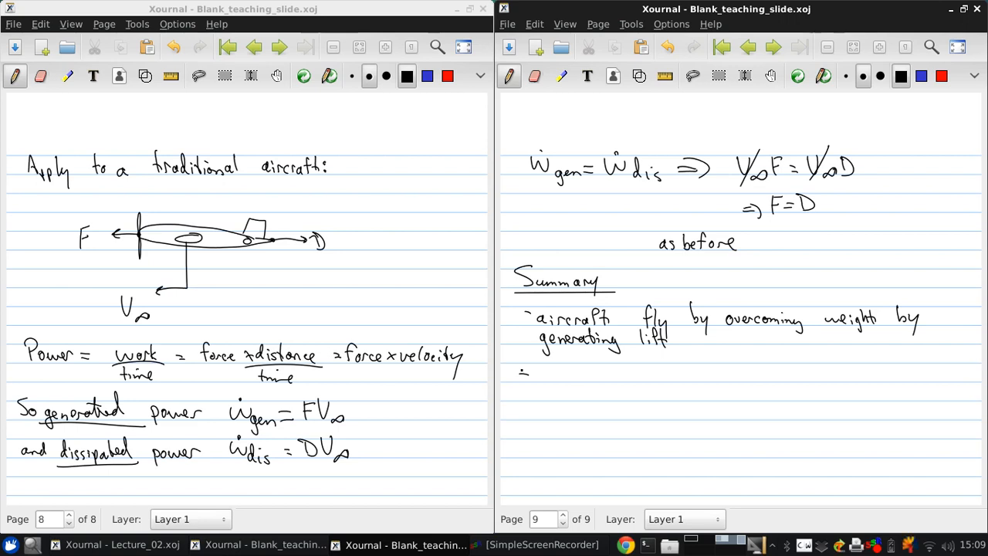
click(544, 372)
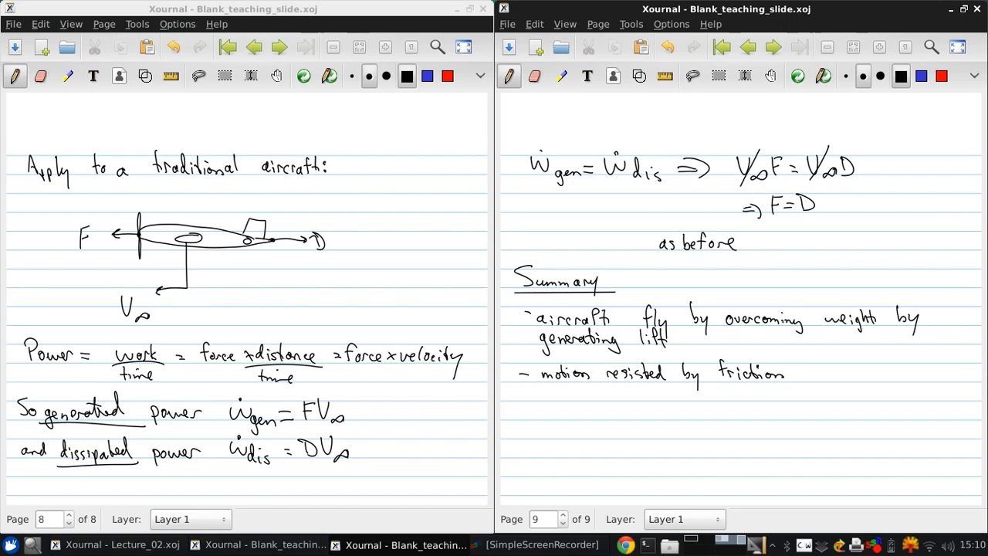
Finish the friction bullet with '(drag)' and start the third bullet's dash
text((drag)
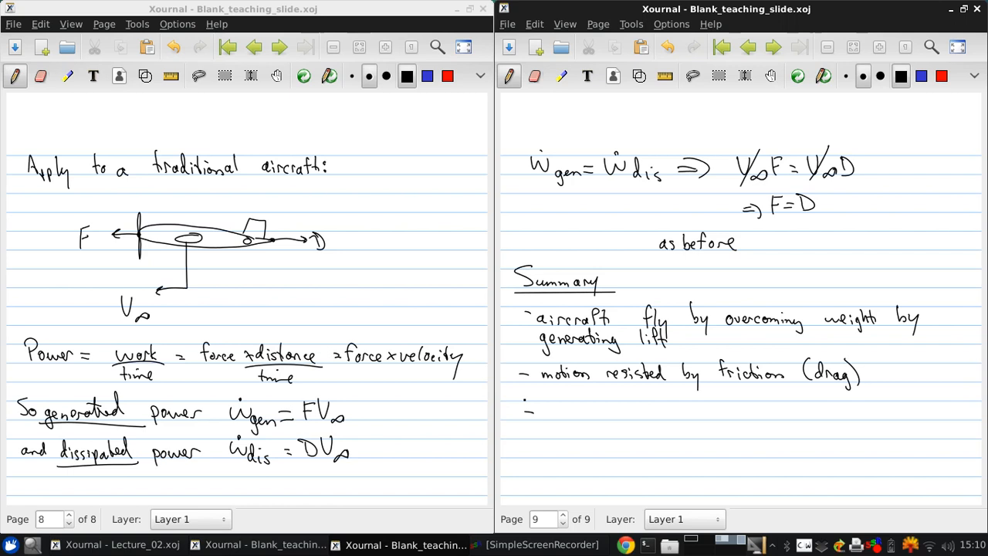
click(543, 410)
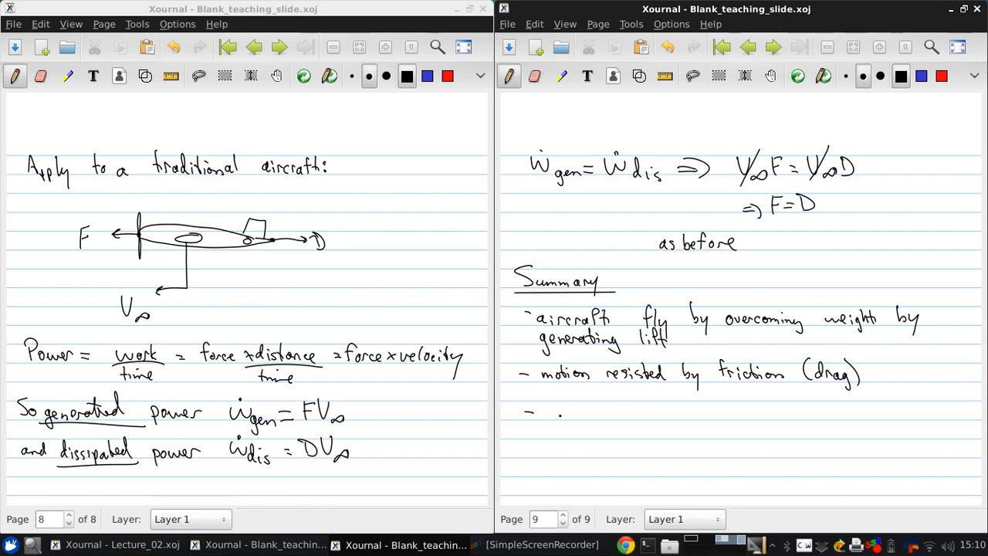
Handwrite '- propulsion system produces thrust to counter drag' as the third bullet
text(prop:)
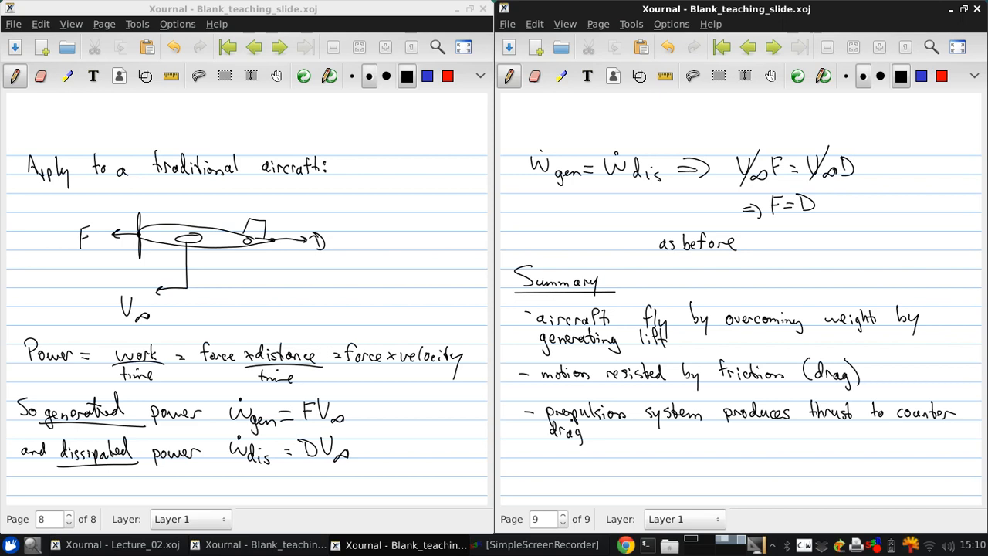
Start the fourth bullet, writing 'force balan' so far
click(534, 466)
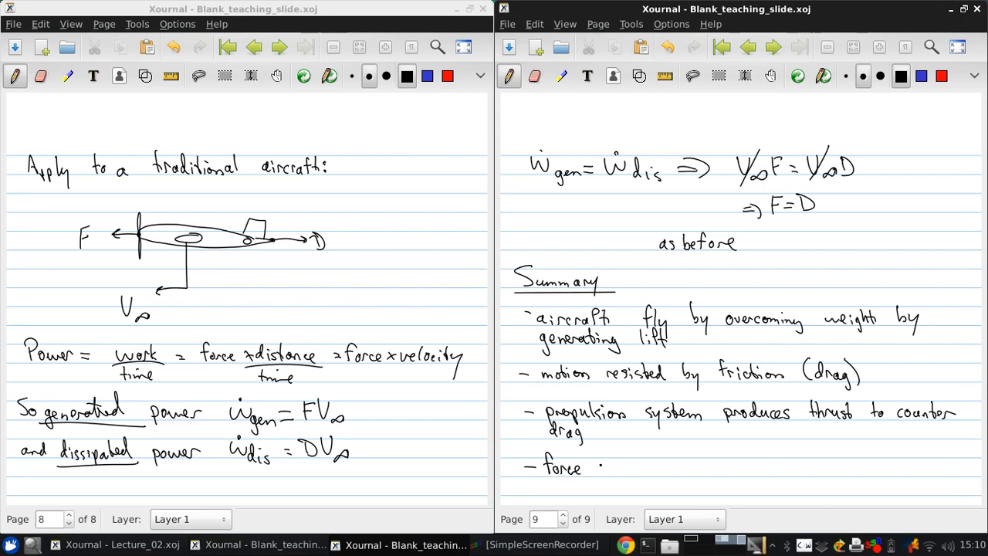
text(balan)
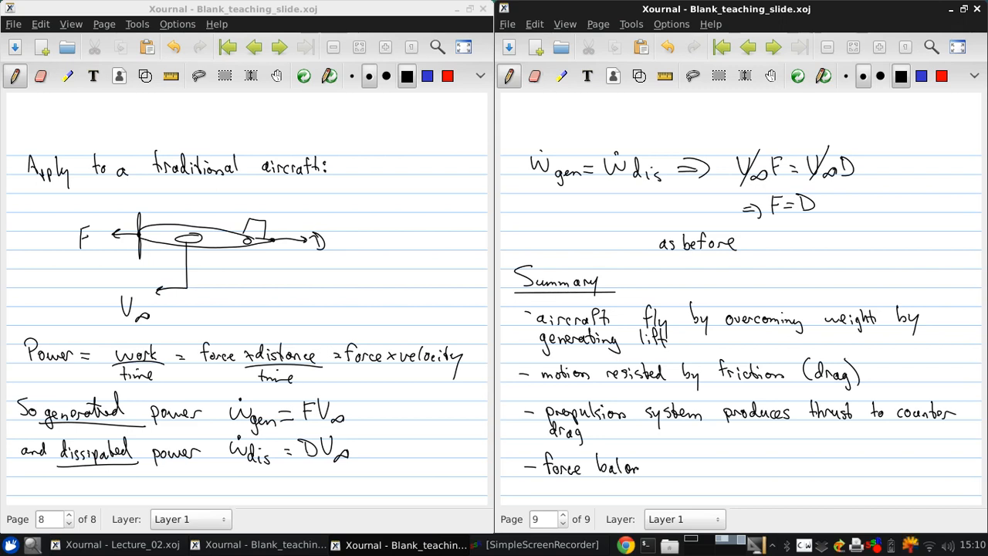